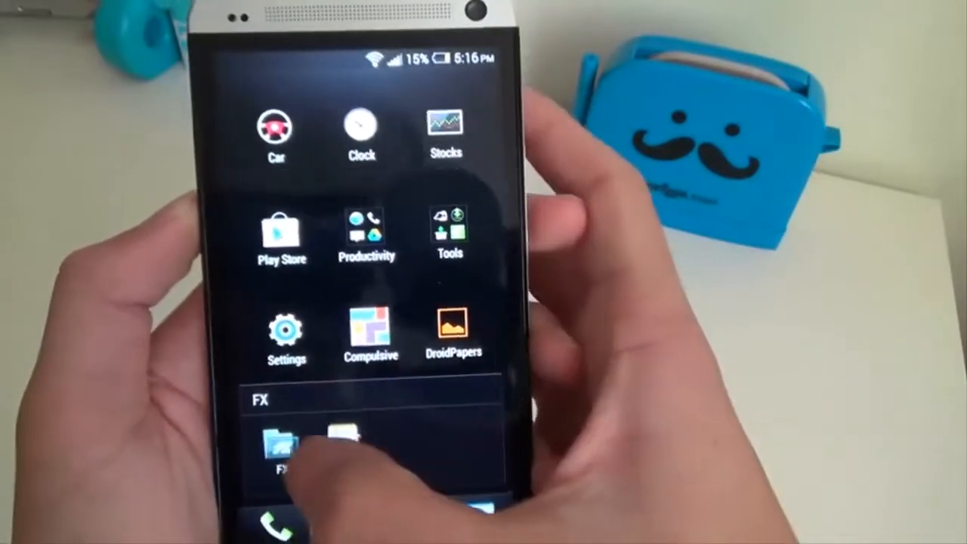
# Search the Play Store for 'filemanager' and scroll through the file manager results.
pyautogui.click(281, 231)
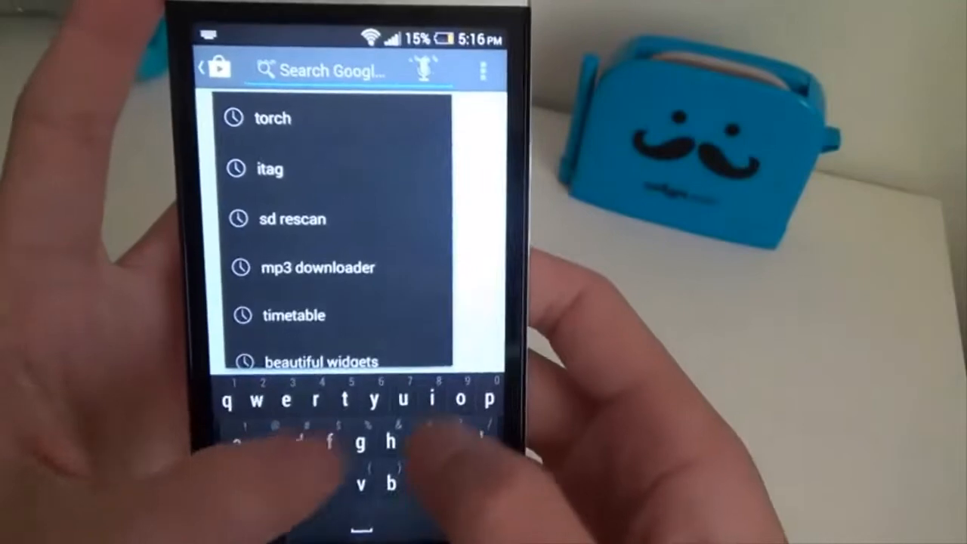
pyautogui.write('filemanager')
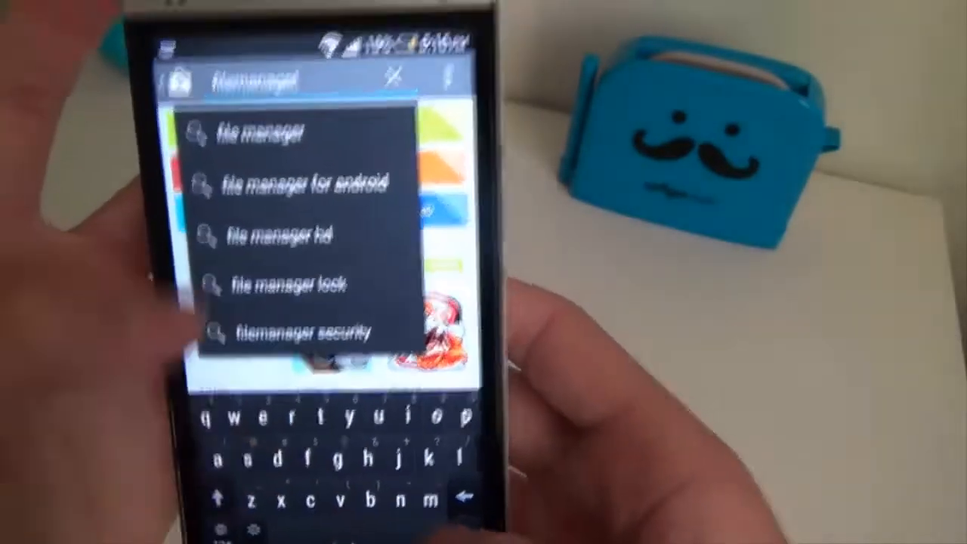
pyautogui.click(264, 134)
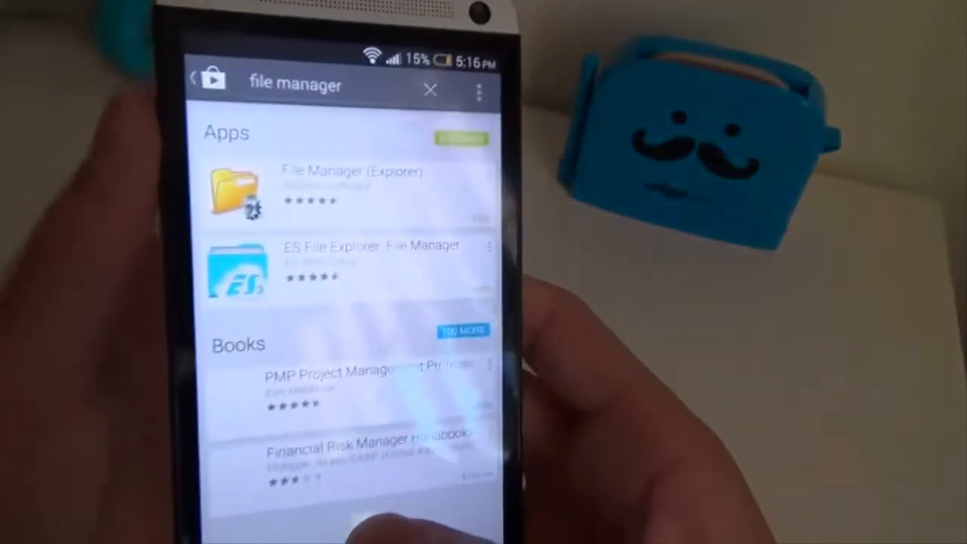
pyautogui.scroll(-3)
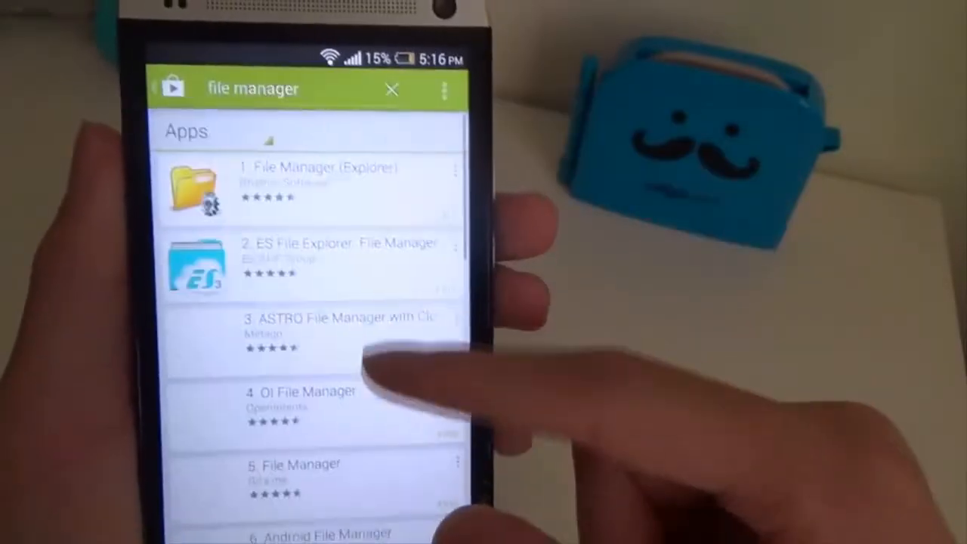
pyautogui.scroll(-3)
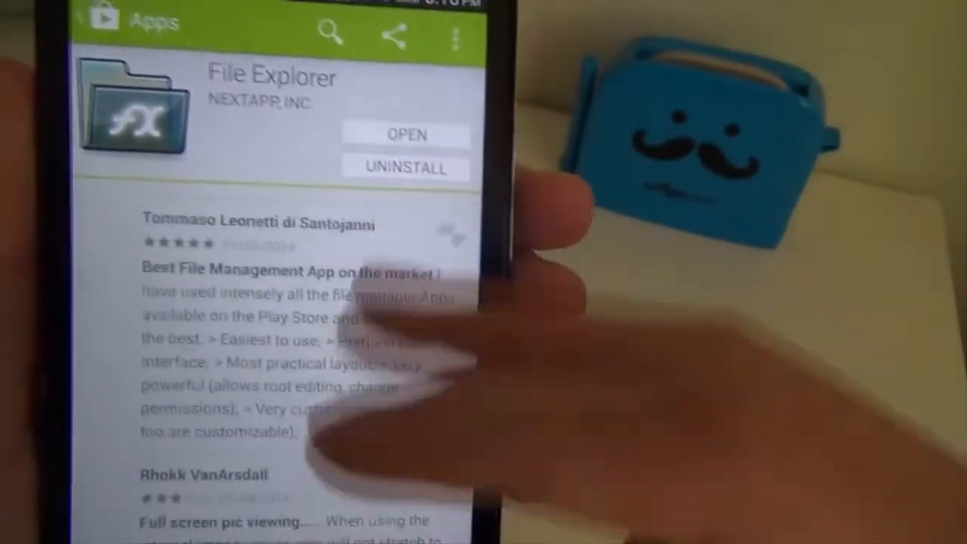
pyautogui.scroll(-3)
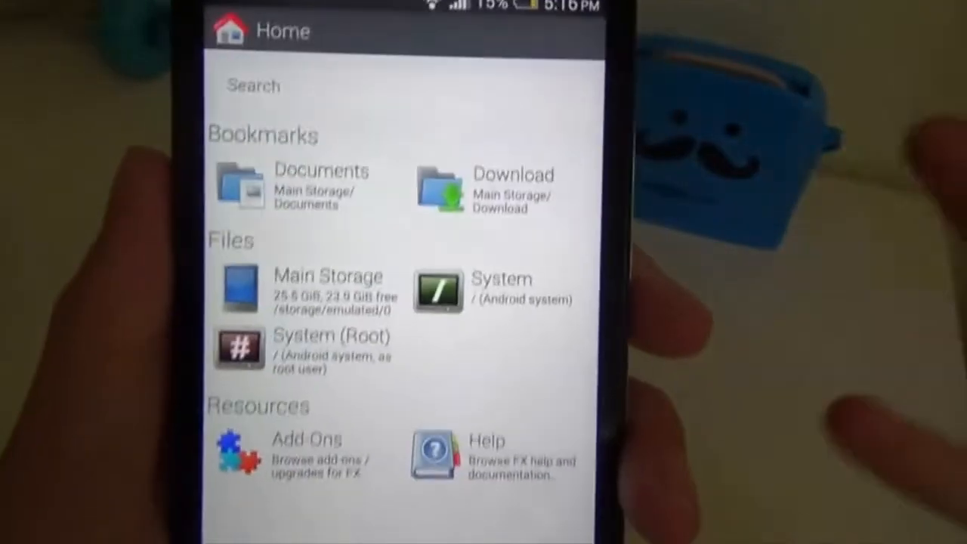
# Copy Lucy.apk from the Download folder to the clipboard.
pyautogui.click(438, 189)
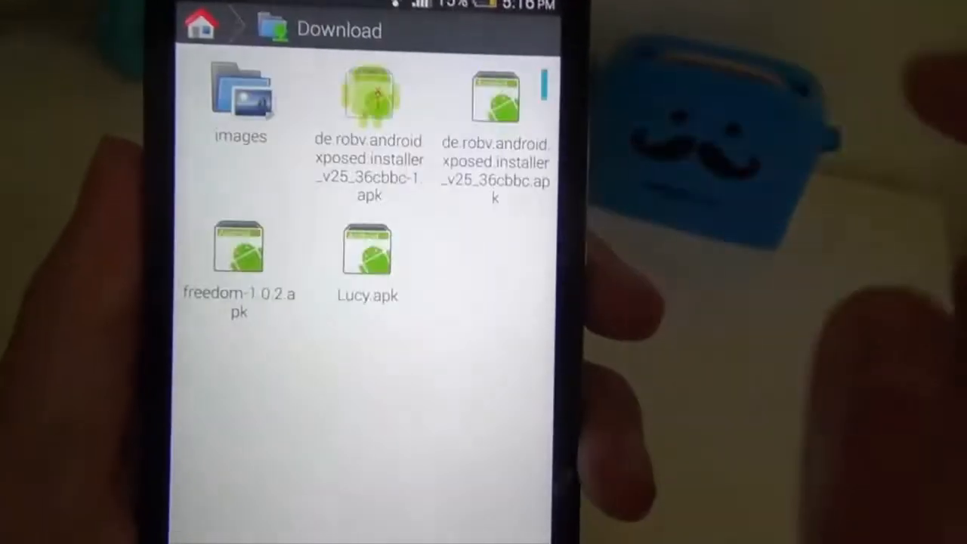
pyautogui.click(367, 257)
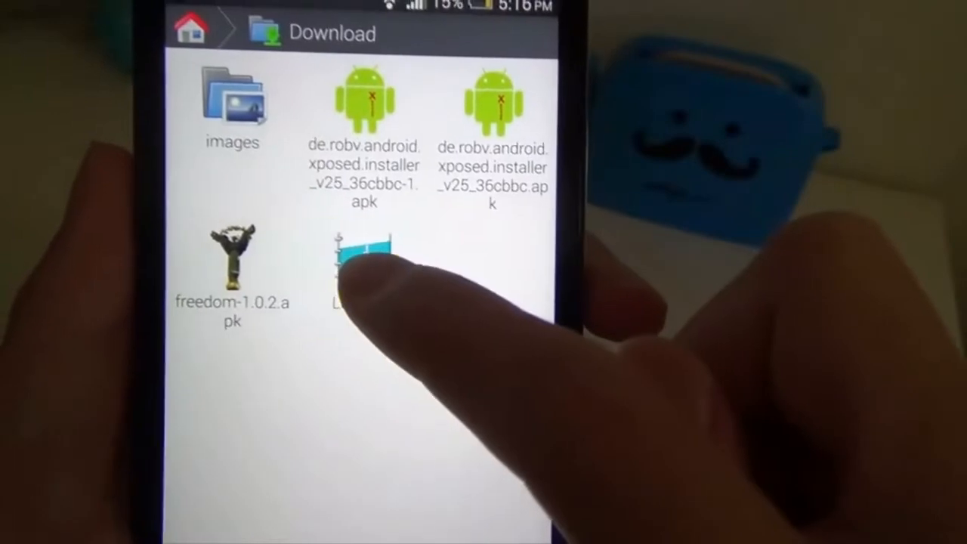
pyautogui.click(355, 264)
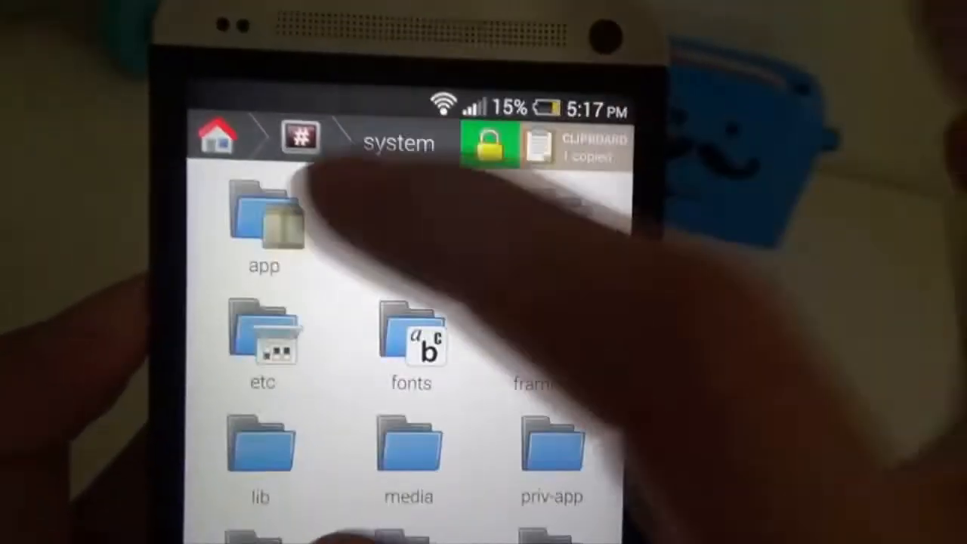
# Remount system/app as writable, accepting the risk, and paste Lucy.apk into it.
pyautogui.click(263, 219)
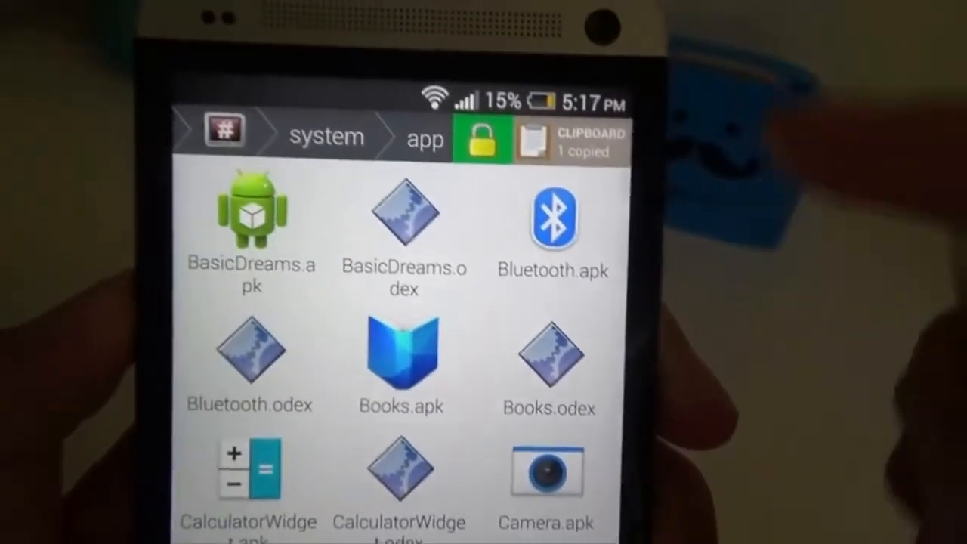
pyautogui.click(480, 140)
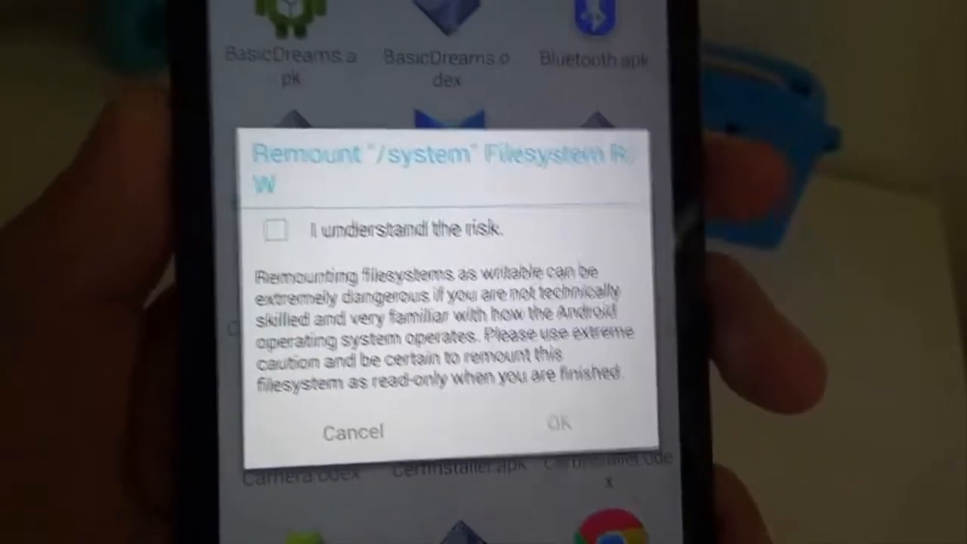
pyautogui.click(275, 230)
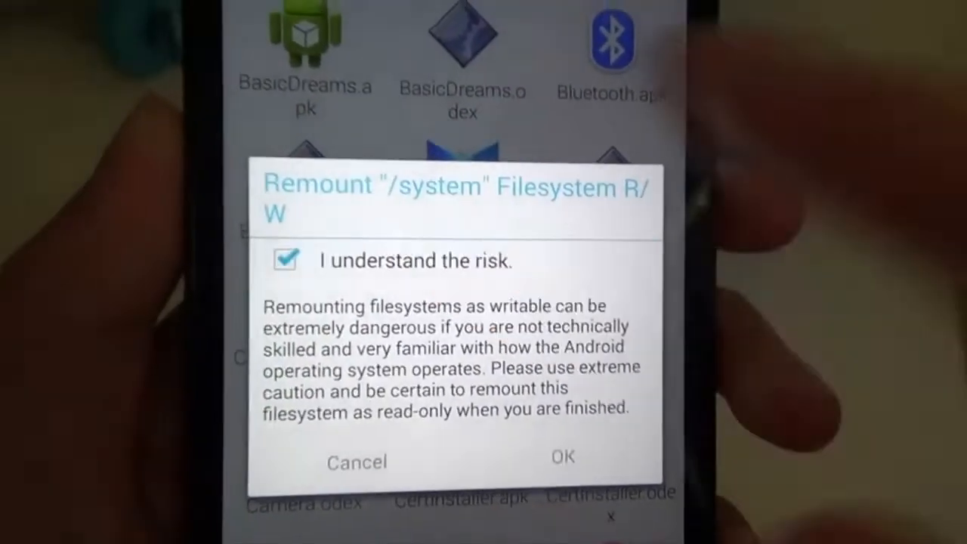
pyautogui.click(562, 456)
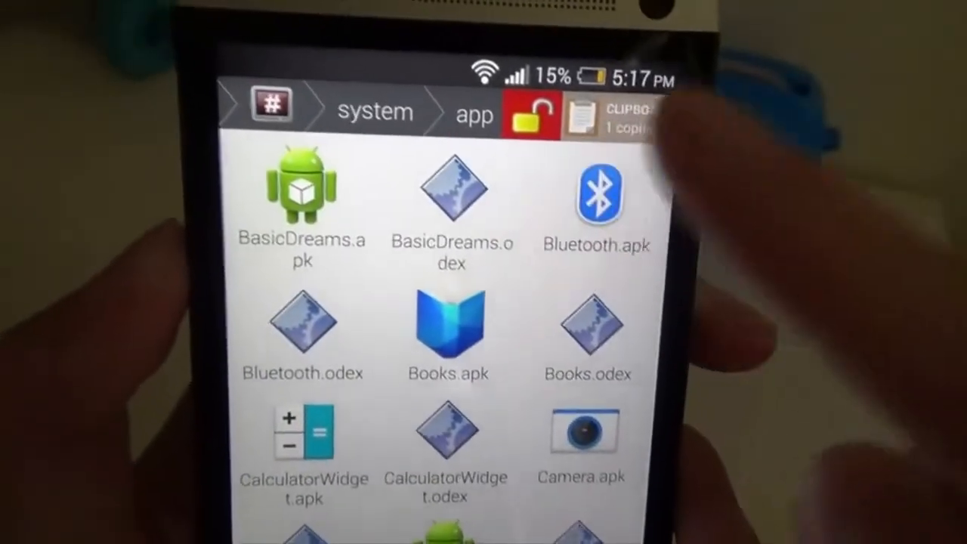
pyautogui.click(593, 113)
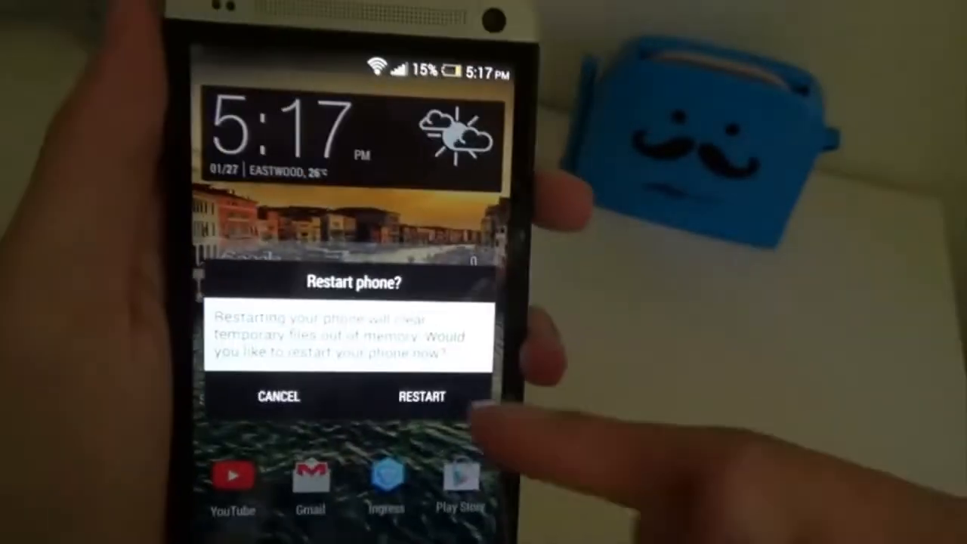
# Confirm RESTART in the 'Restart phone?' dialog.
pyautogui.click(421, 395)
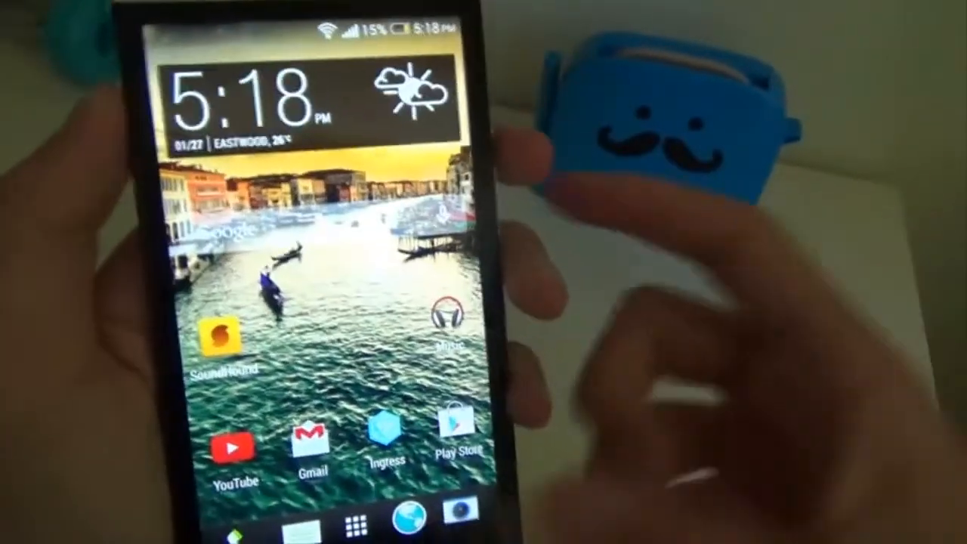
# Start a new Scribble note and scroll through the template options.
pyautogui.click(342, 523)
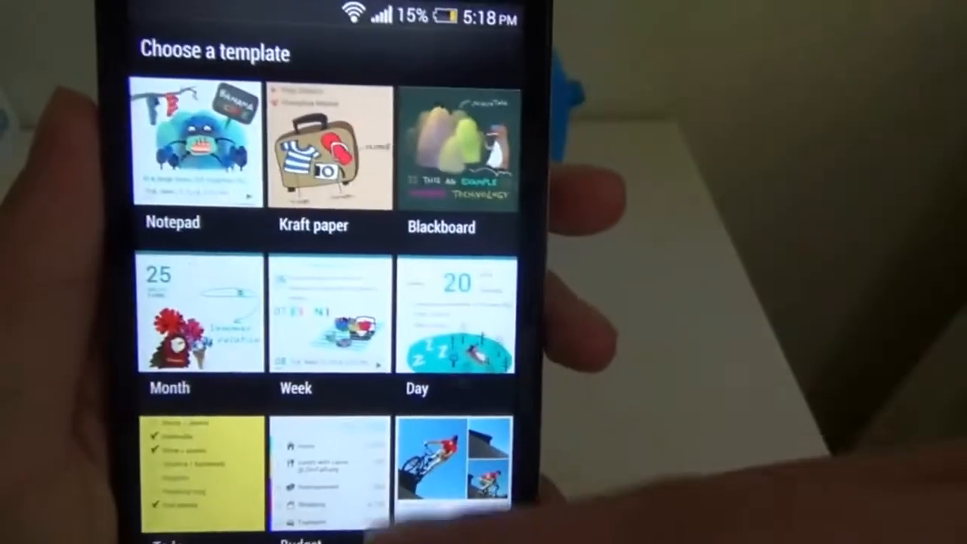
pyautogui.scroll(-3)
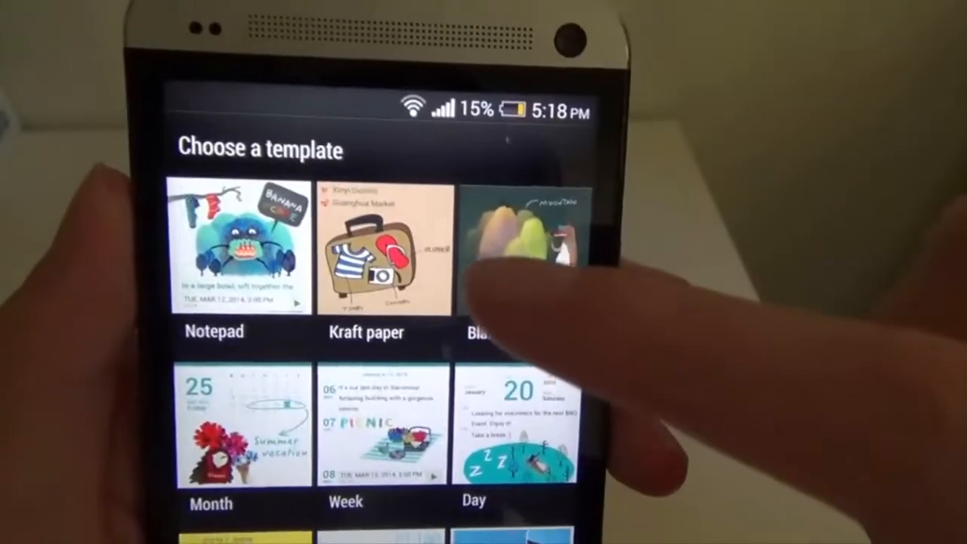
pyautogui.scroll(-3)
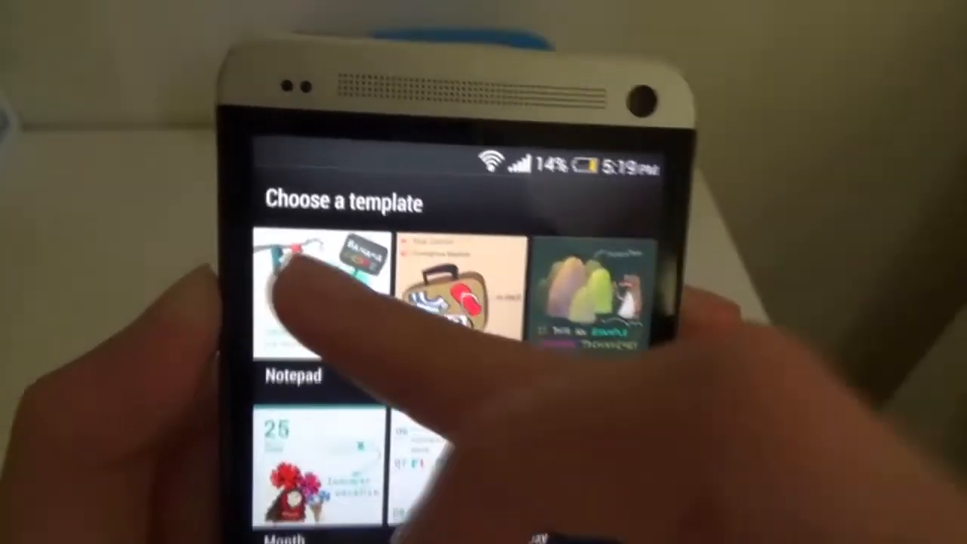
# Create a Notepad-template note and choose teal in the pen colour palette.
pyautogui.click(321, 302)
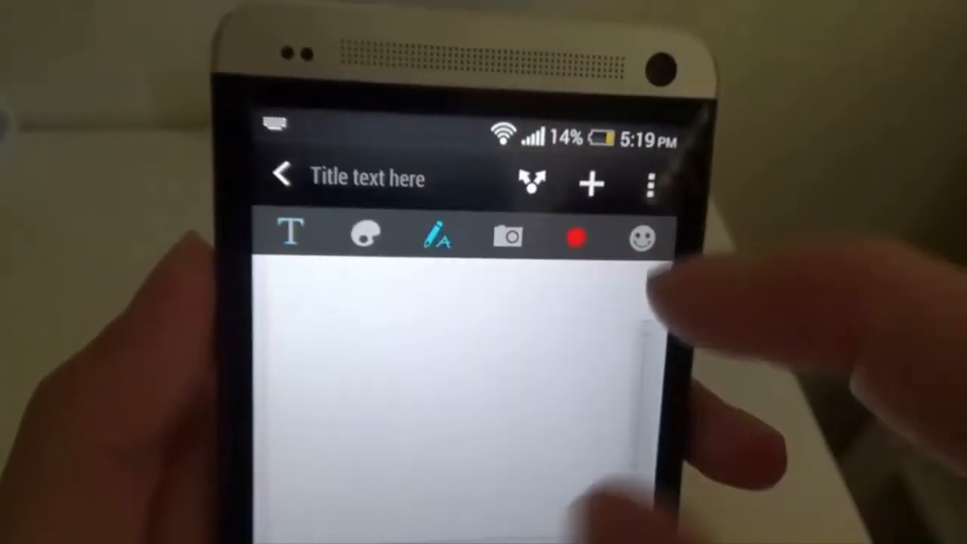
pyautogui.click(437, 238)
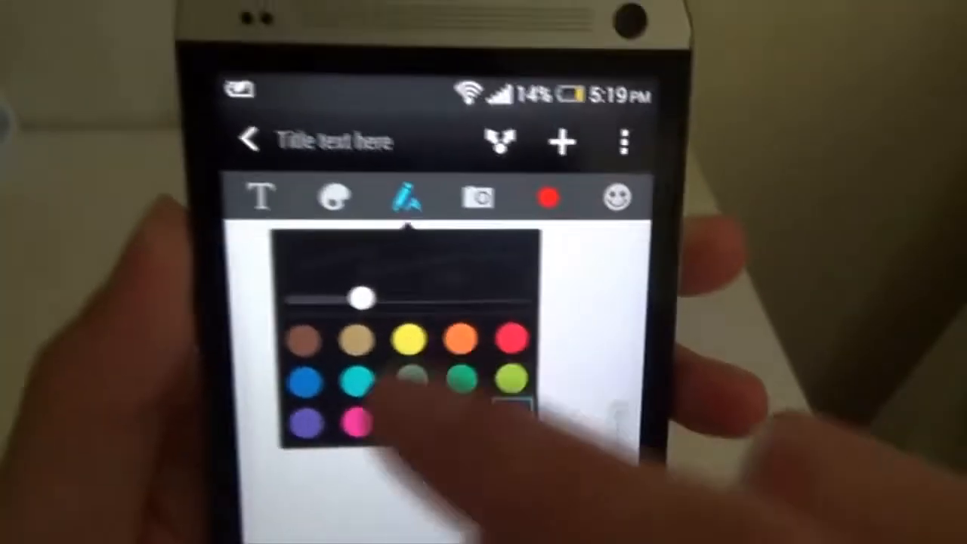
pyautogui.click(366, 382)
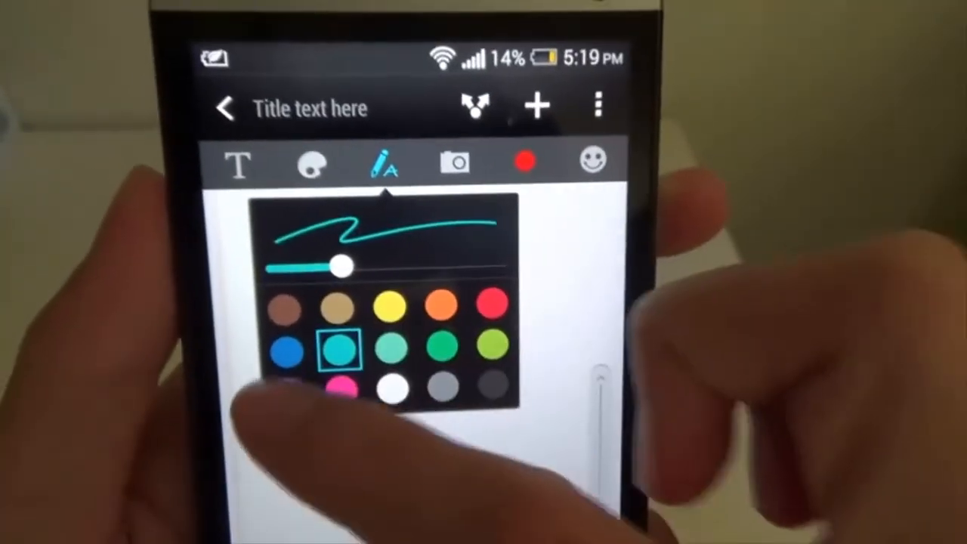